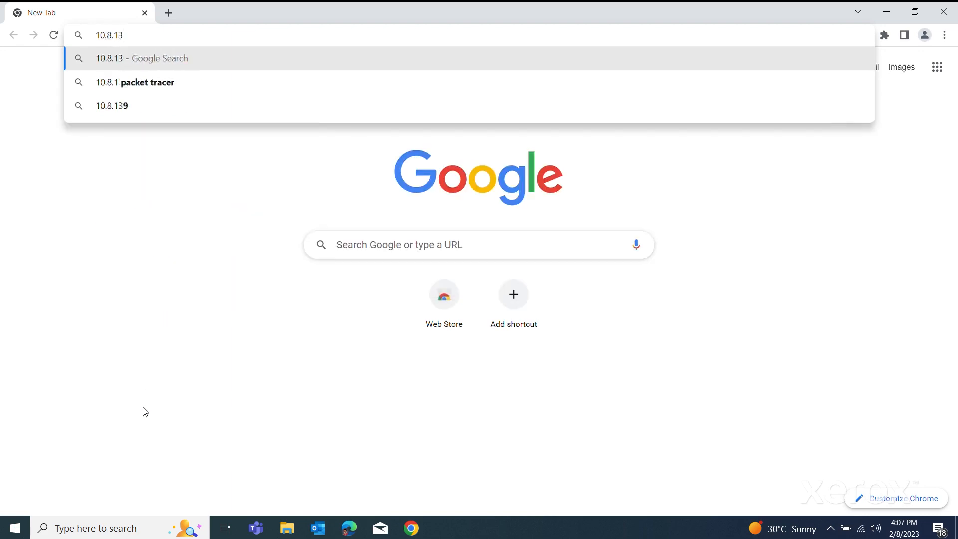
# Load the VersaLink B625 printer's web page at 10.8.134.44 in Chrome
pyautogui.write('4.44/stat/welcome.php?tab=status')
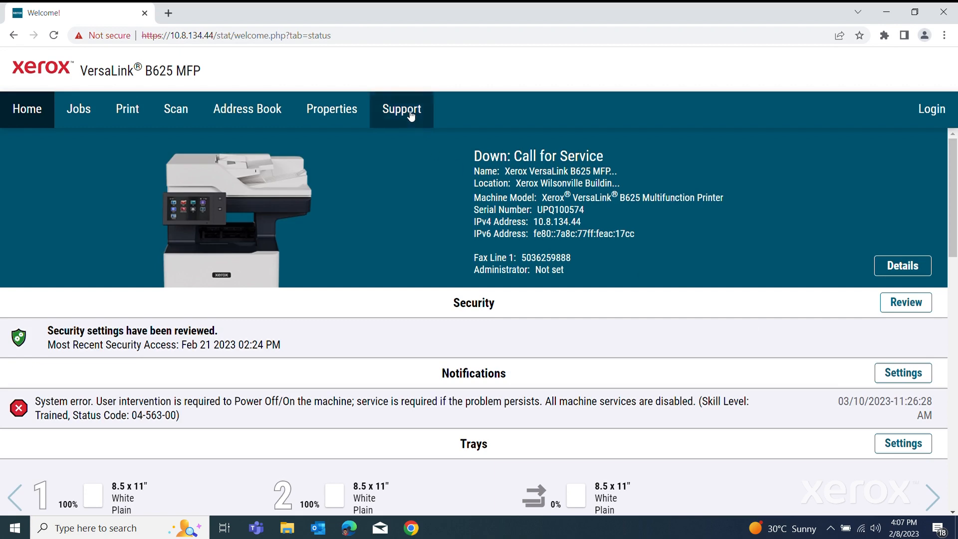
# Download the Smart Start driver installer from the Support page and launch the XeroxSmartStart .exe
pyautogui.click(401, 109)
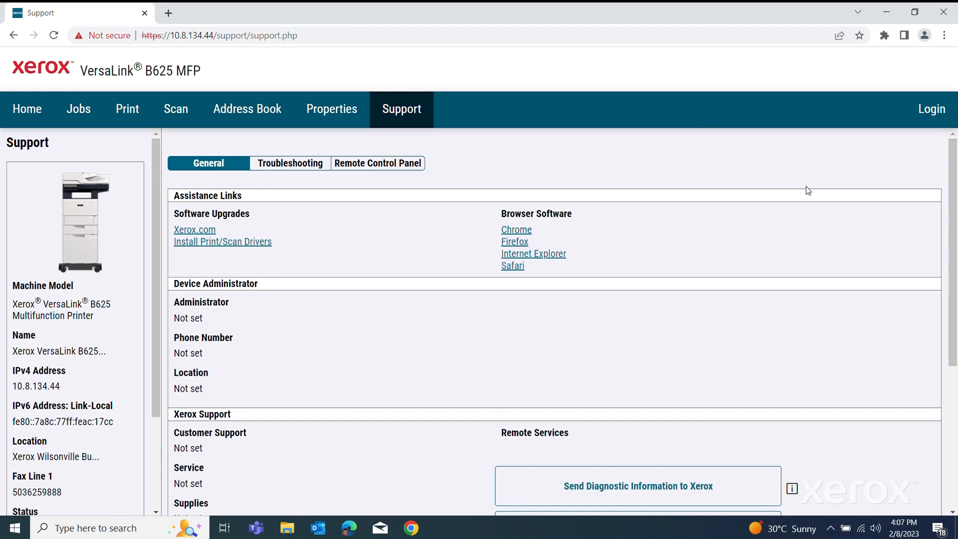
pyautogui.moveTo(599, 180)
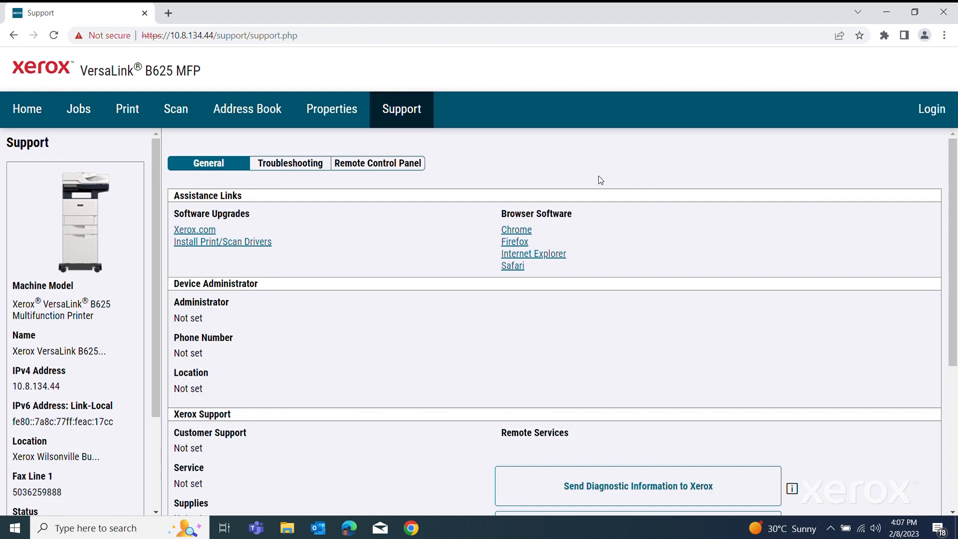
pyautogui.moveTo(248, 249)
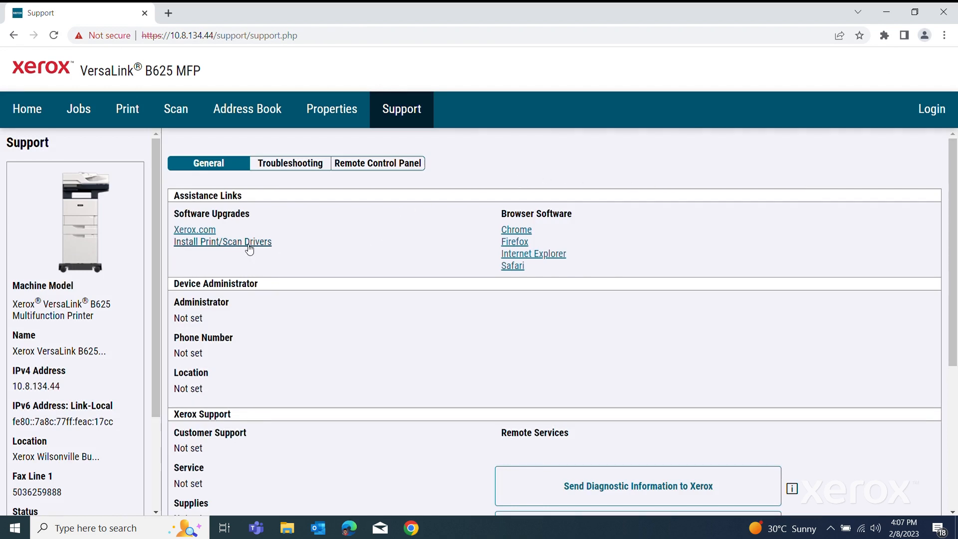
pyautogui.moveTo(261, 247)
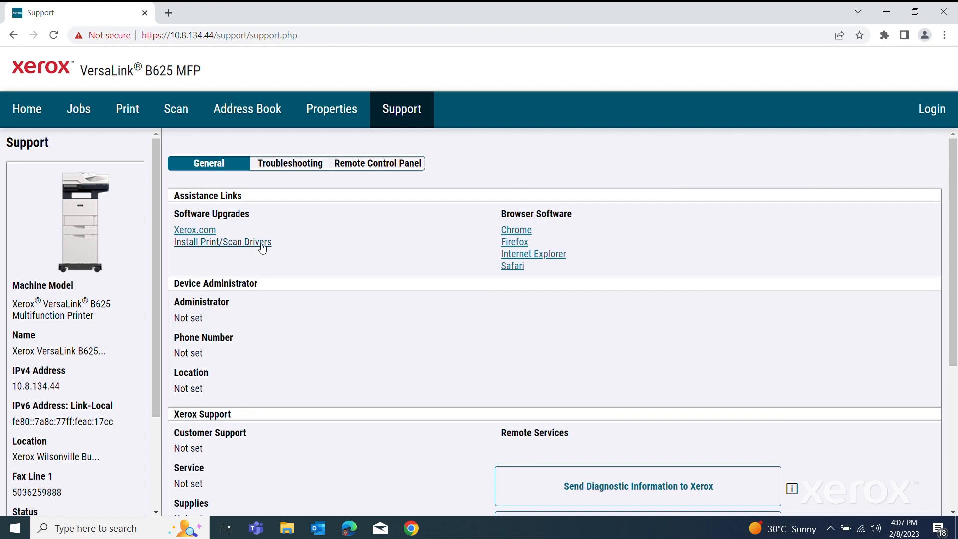
pyautogui.click(222, 241)
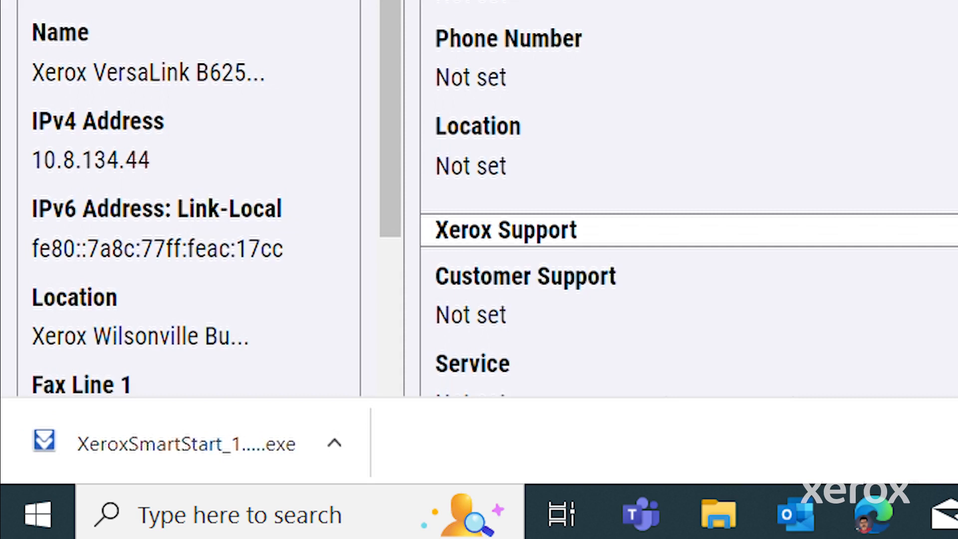
pyautogui.click(334, 443)
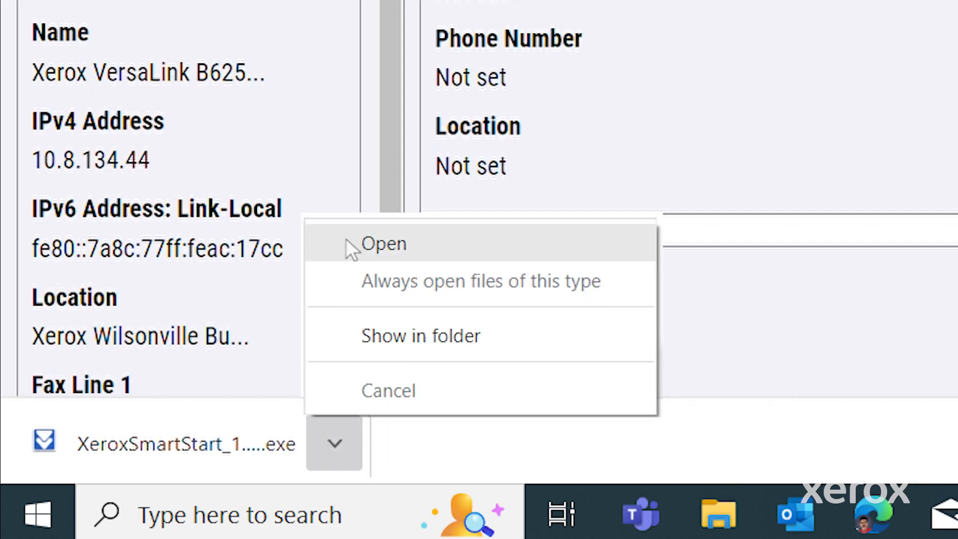
pyautogui.click(383, 243)
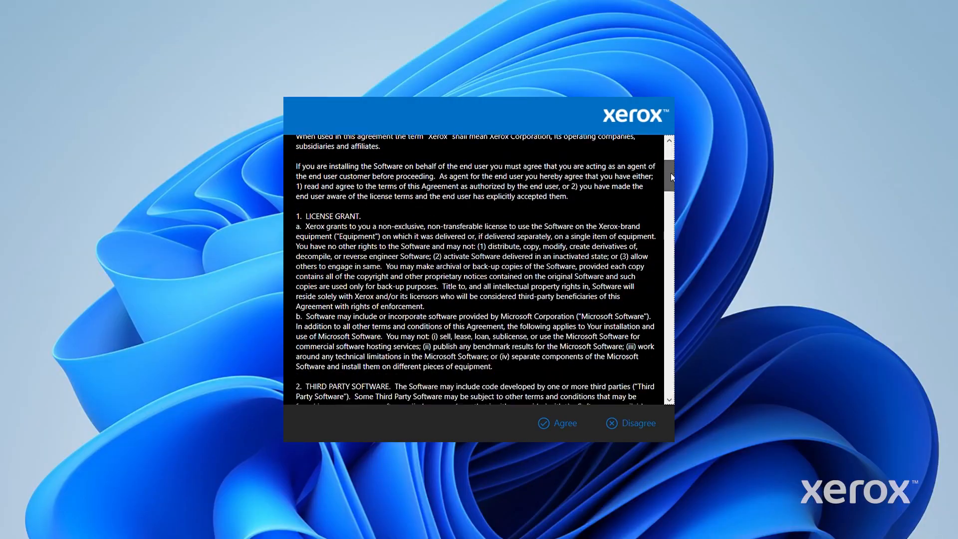
# Agree to the Smart Start license, then choose to add a printer not in the discovered list
pyautogui.scroll(-3)
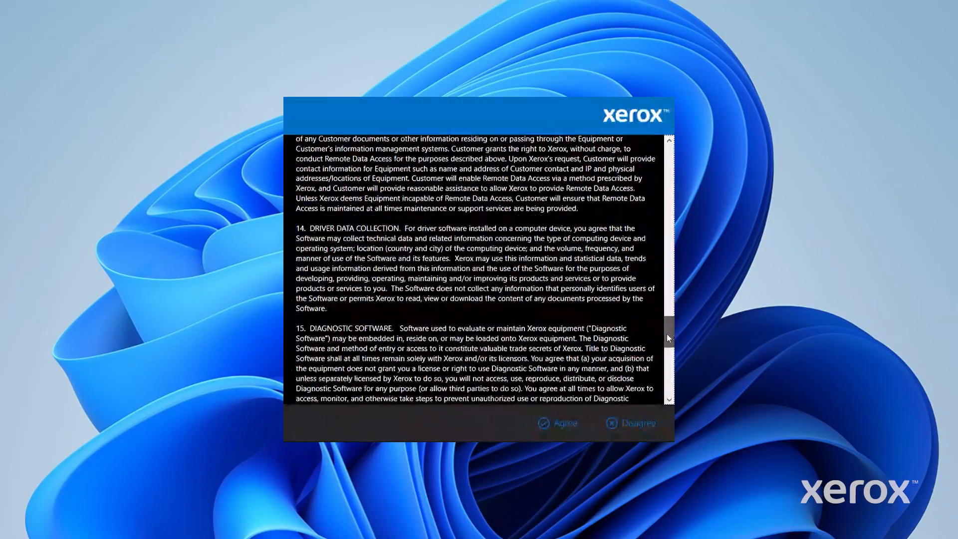
pyautogui.scroll(-3)
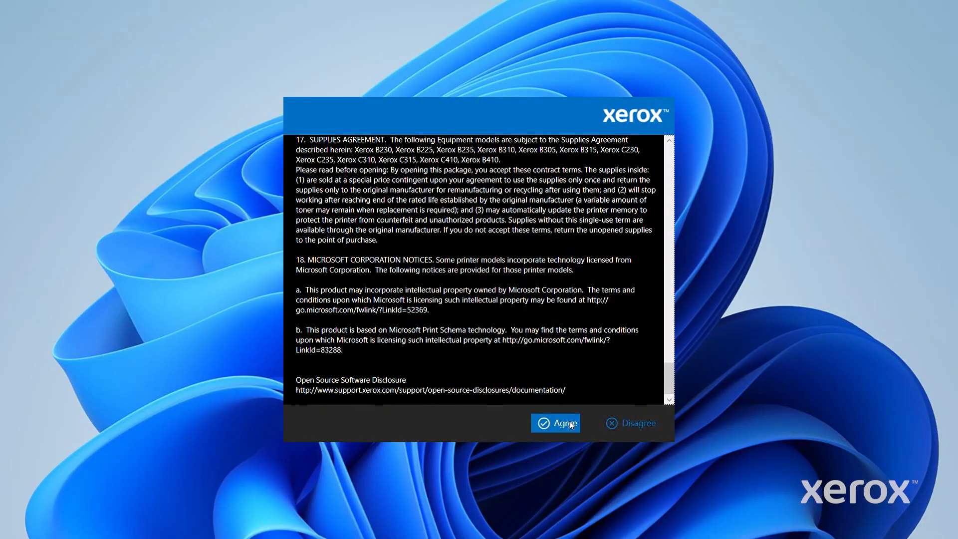
pyautogui.click(556, 423)
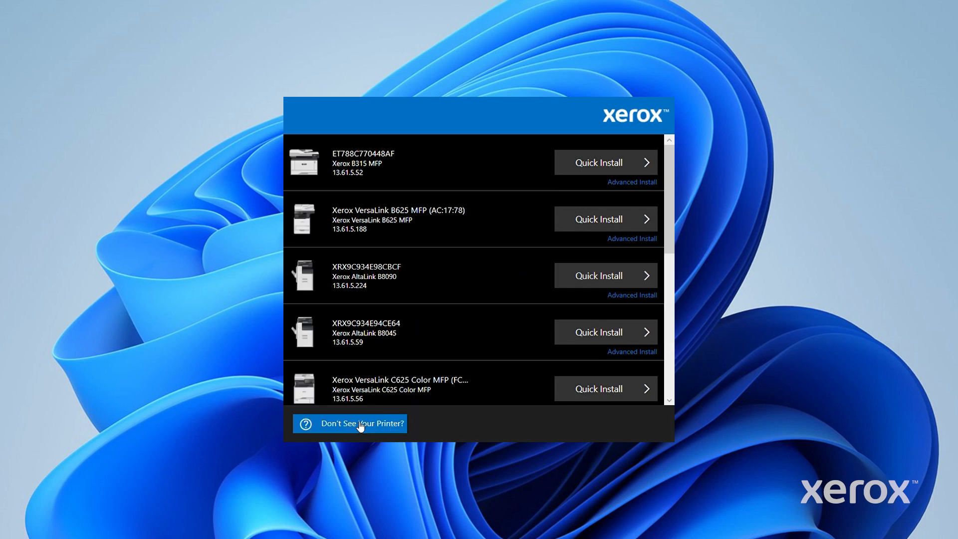
pyautogui.click(350, 423)
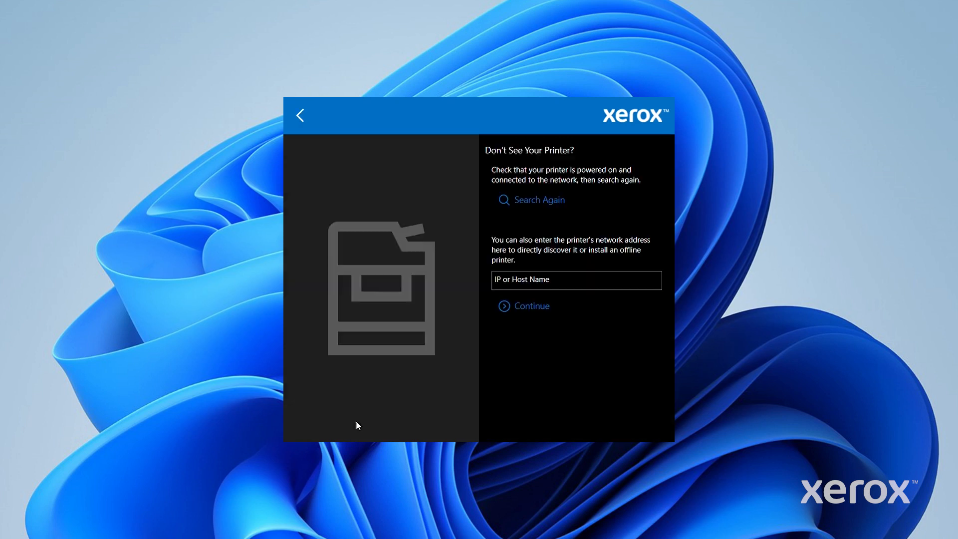
# Look up the printer at IP address 13.61.5.209, finding the VersaLink B415 MFP
pyautogui.click(575, 279)
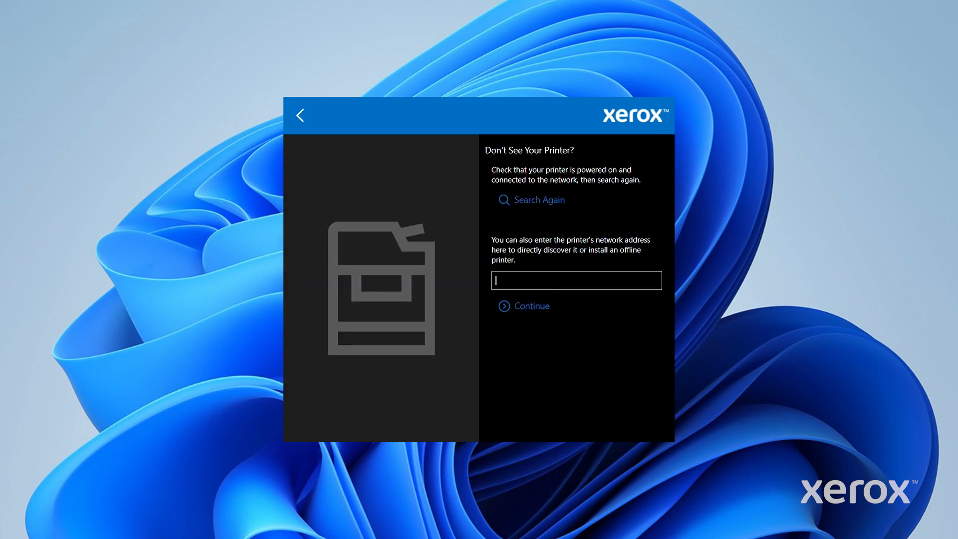
pyautogui.write('13')
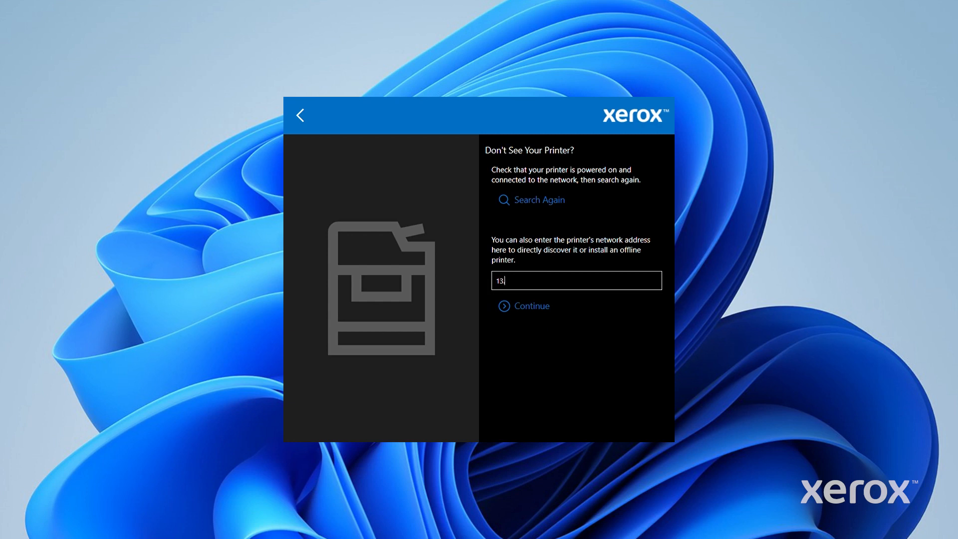
pyautogui.write('.61.5.209')
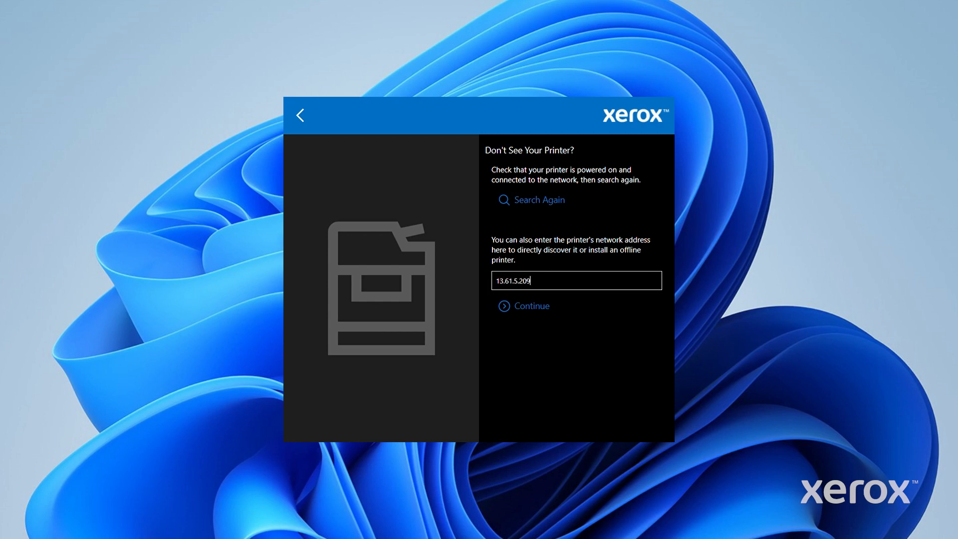
pyautogui.click(530, 305)
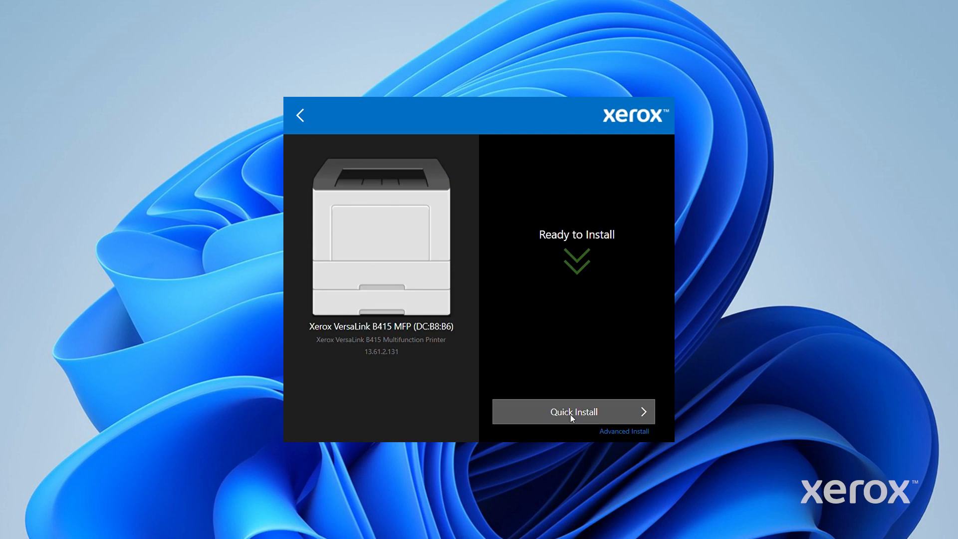
# Quick Install the VersaLink B415 MFP driver with default settings
pyautogui.click(572, 411)
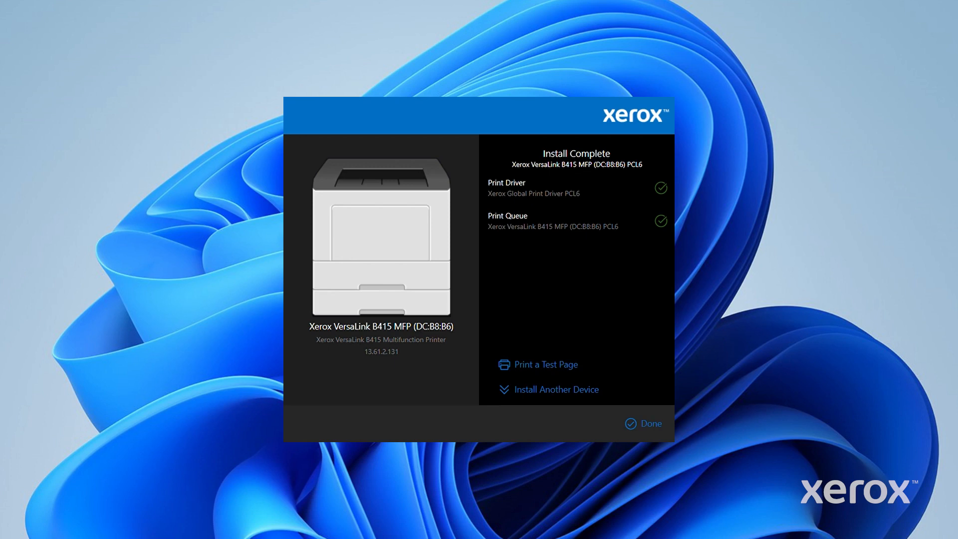
pyautogui.moveTo(537, 364)
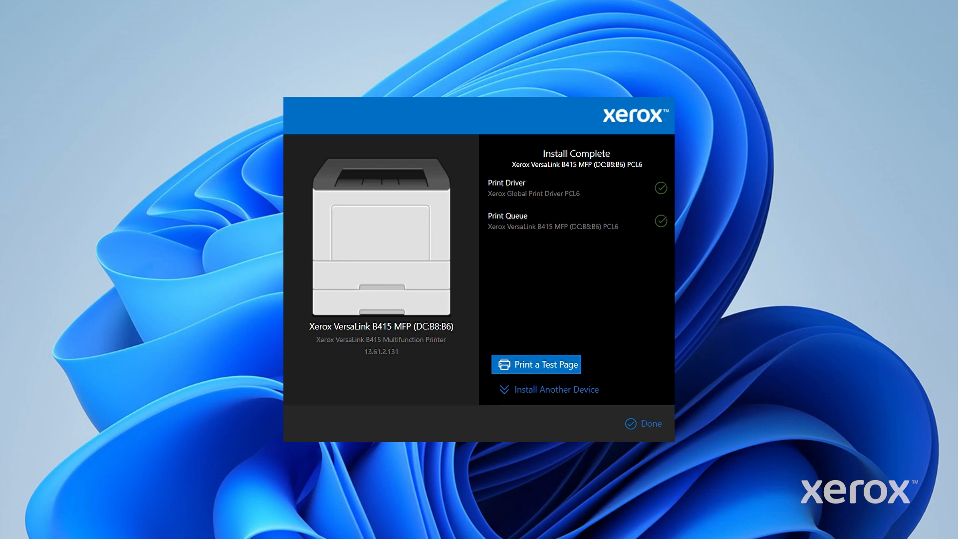
# Send a test page to the newly installed VersaLink B415 MFP
pyautogui.click(536, 364)
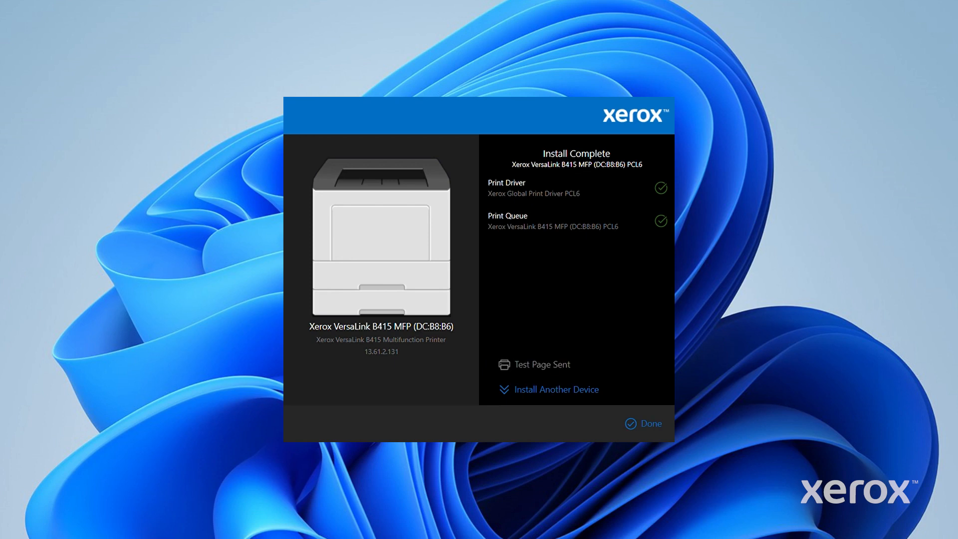